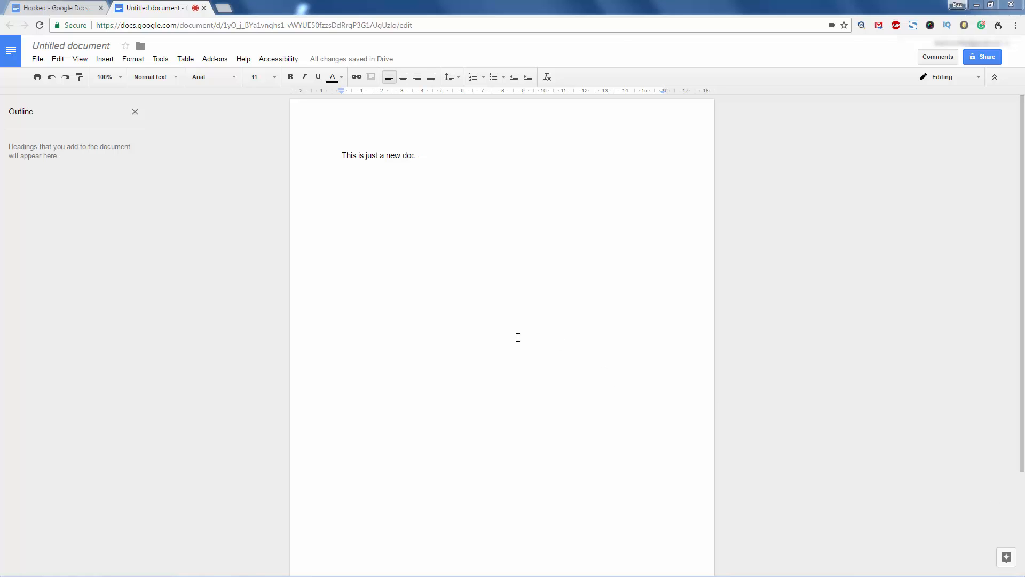
mouse_move(513, 336)
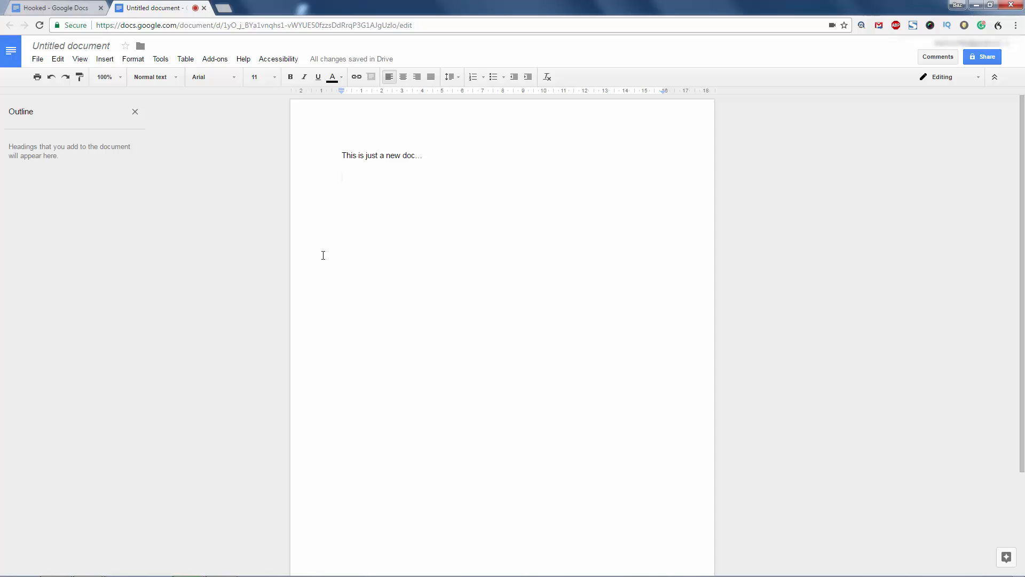
Place the cursor below the first sentence and browse the add-on gallery without installing anything
click(341, 177)
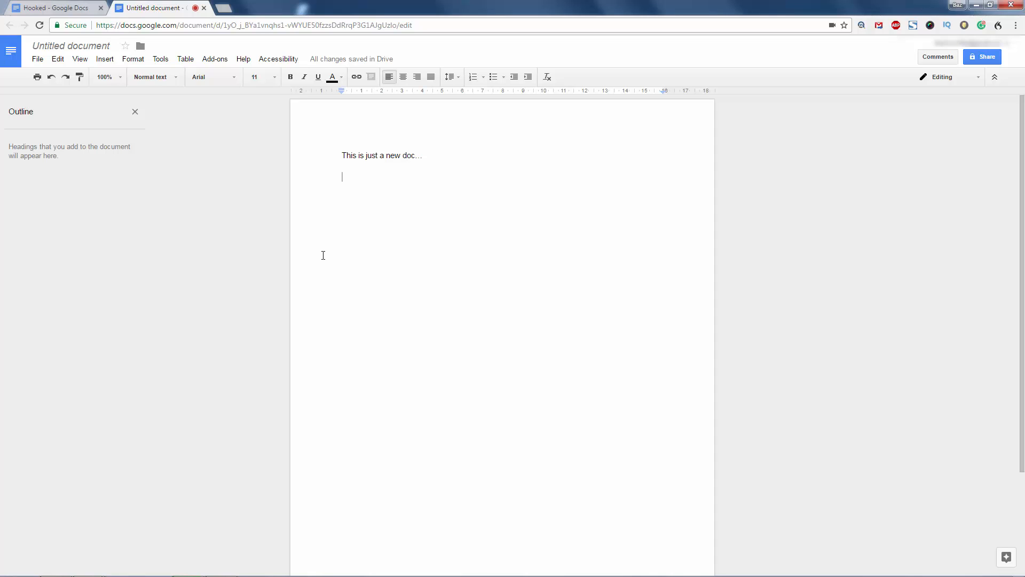
mouse_move(333, 254)
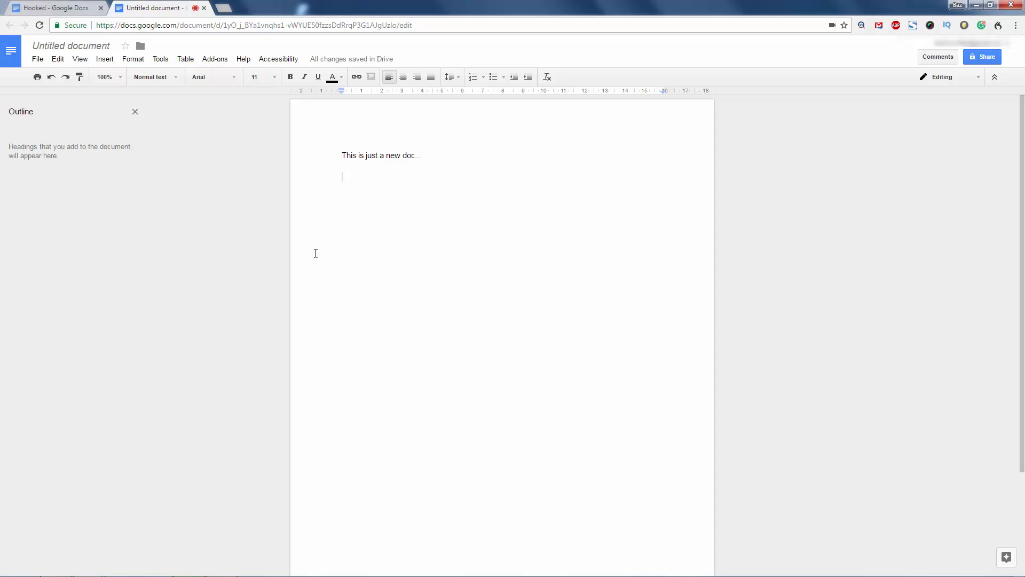
click(215, 59)
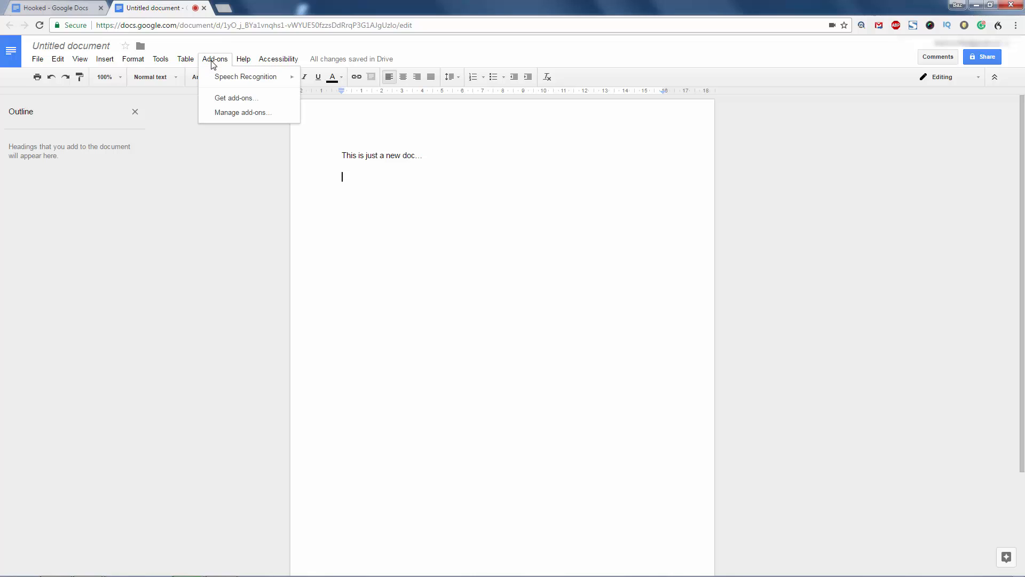
mouse_move(245, 77)
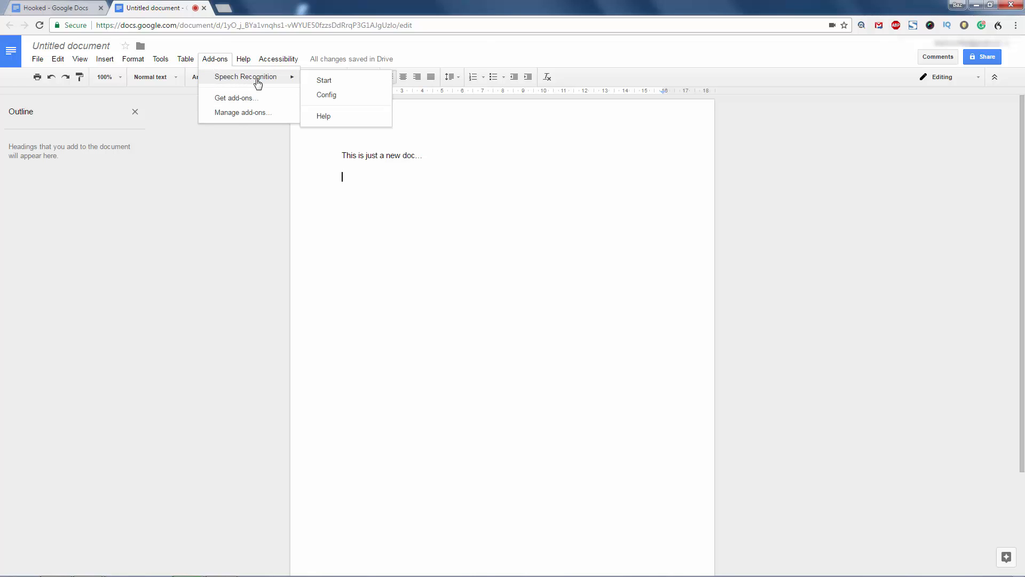
mouse_move(229, 101)
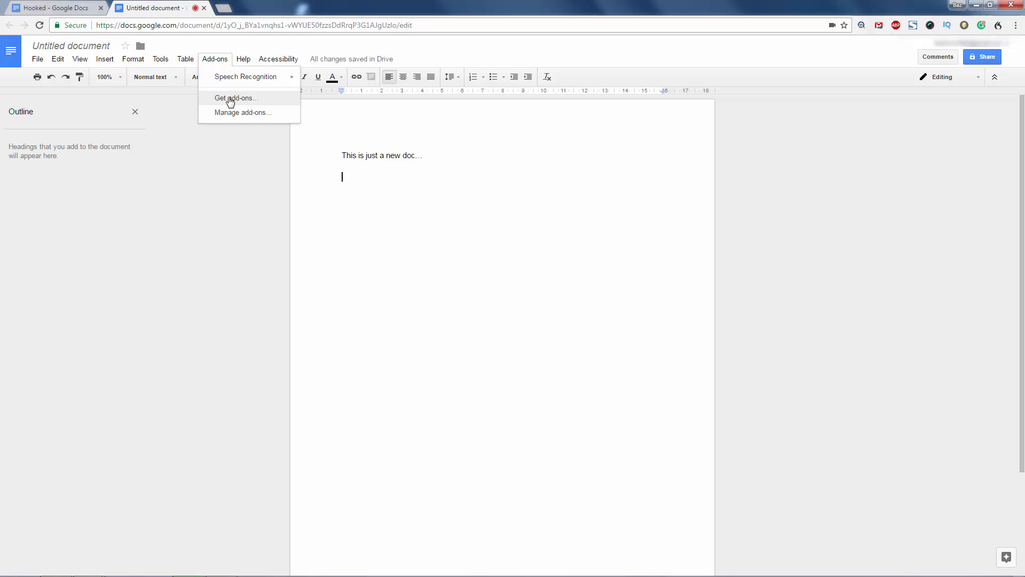
click(235, 98)
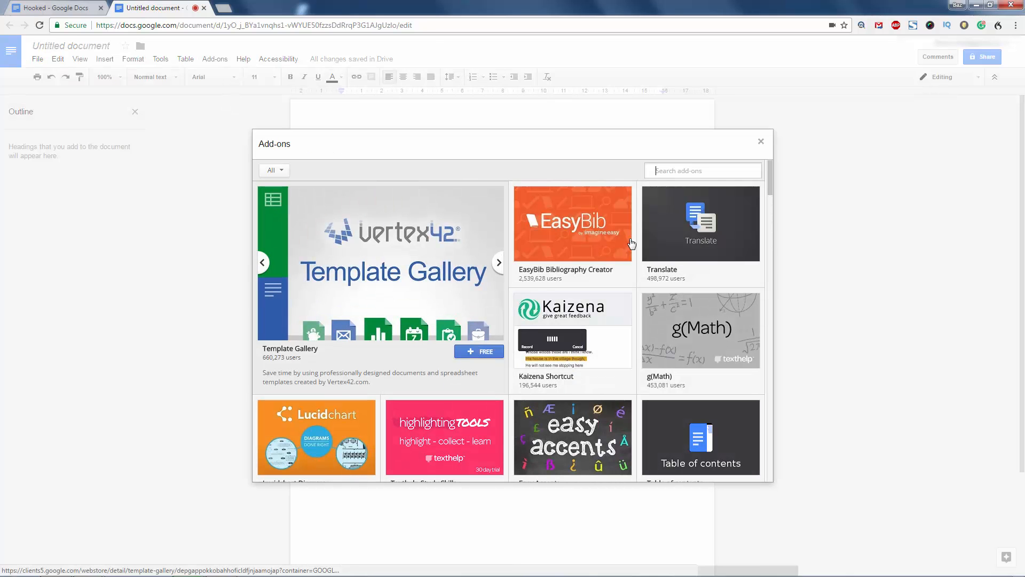
scroll(down, 3)
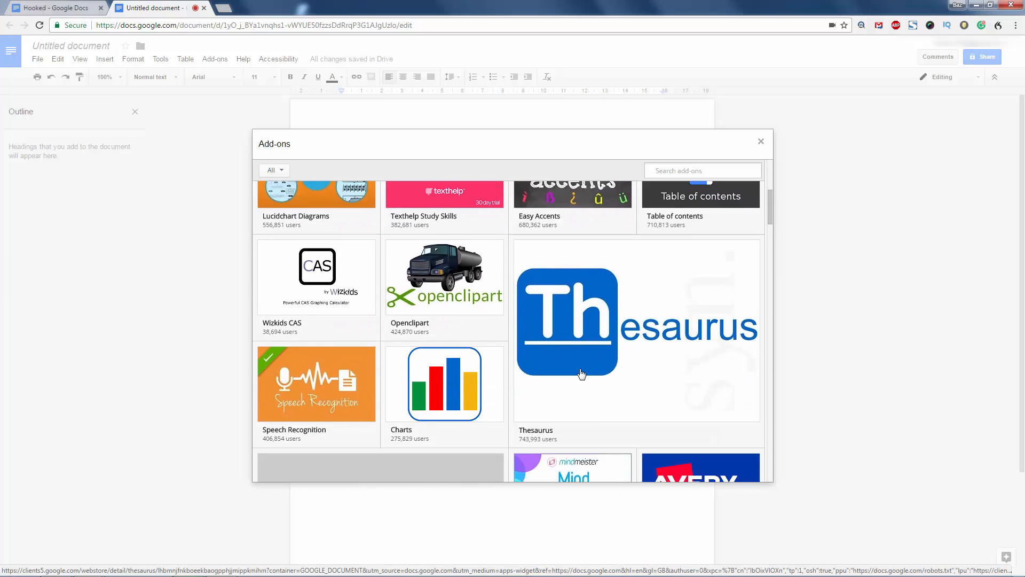
scroll(up, 3)
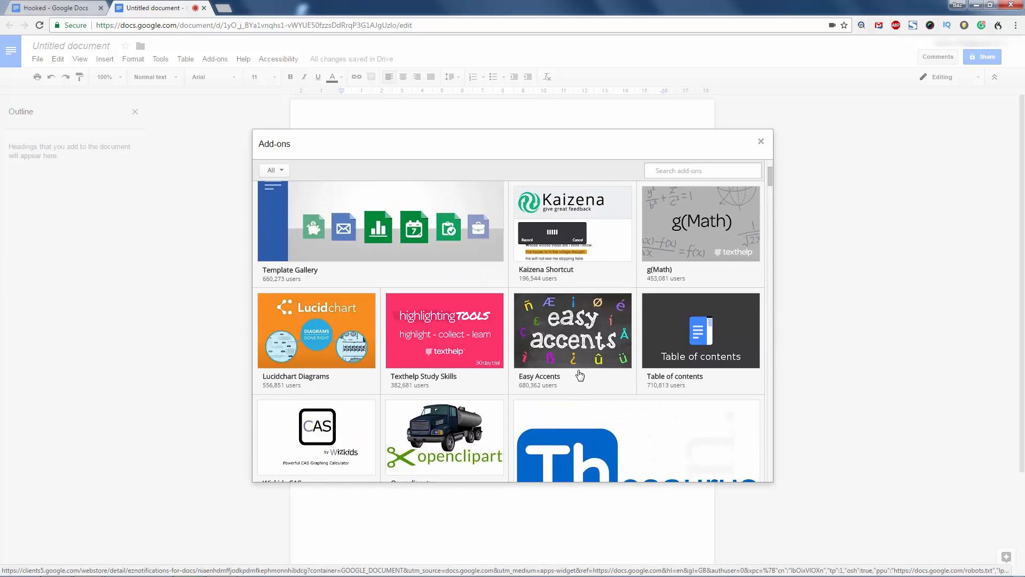
scroll(up, 3)
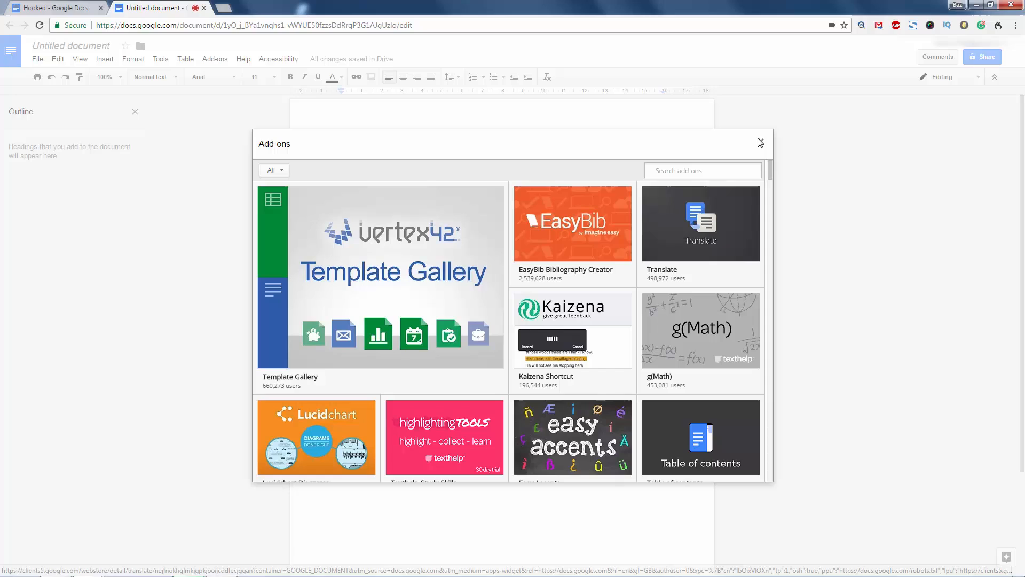
mouse_move(760, 144)
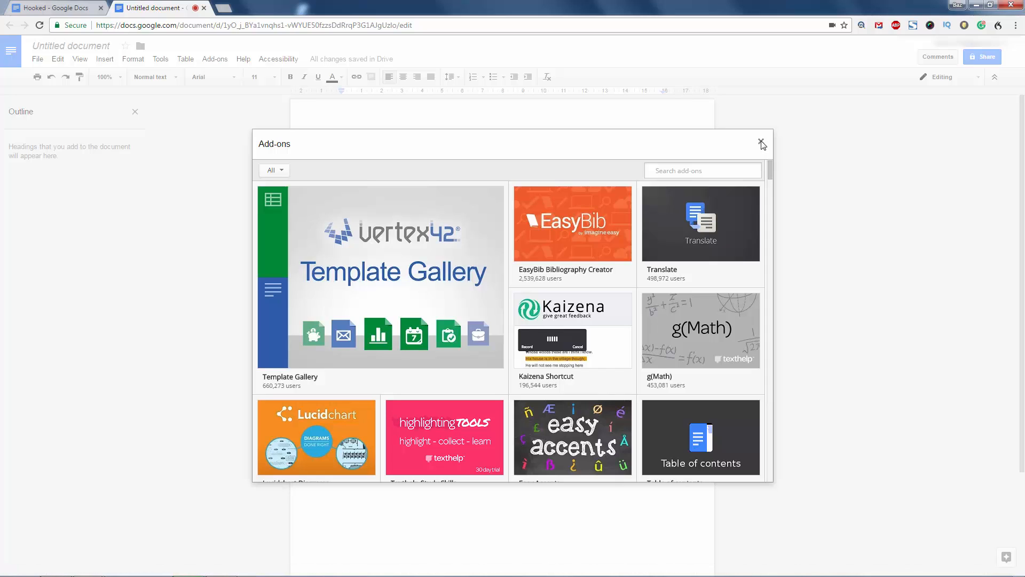
click(761, 143)
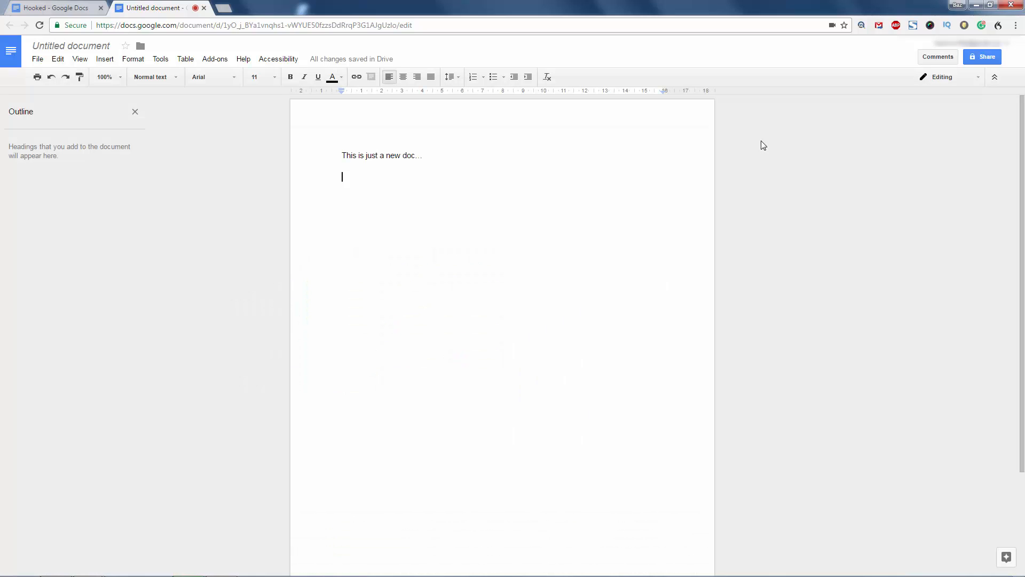
Launch the Speech Recognition add-on from the Add-ons menu
click(214, 58)
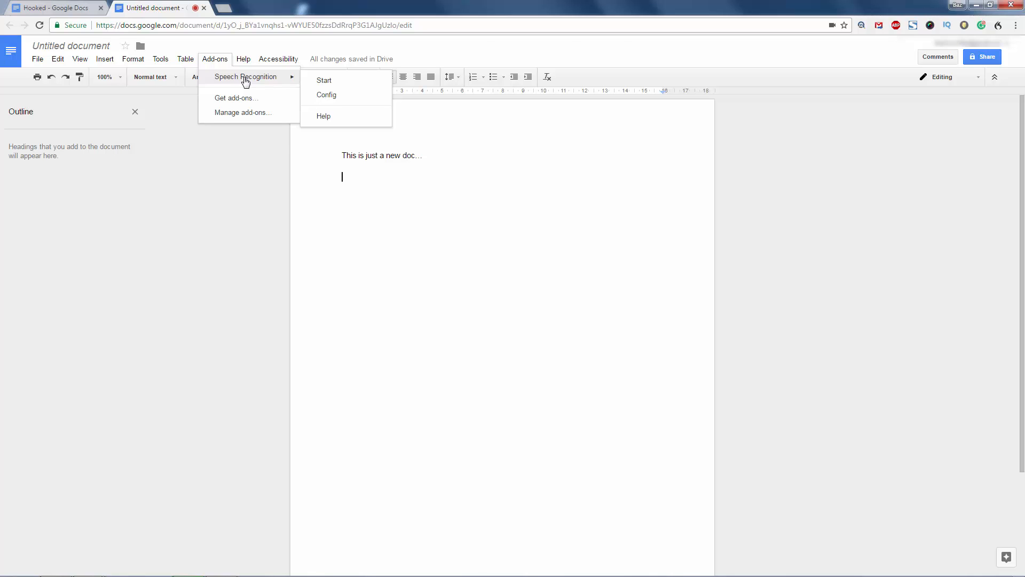
mouse_move(344, 84)
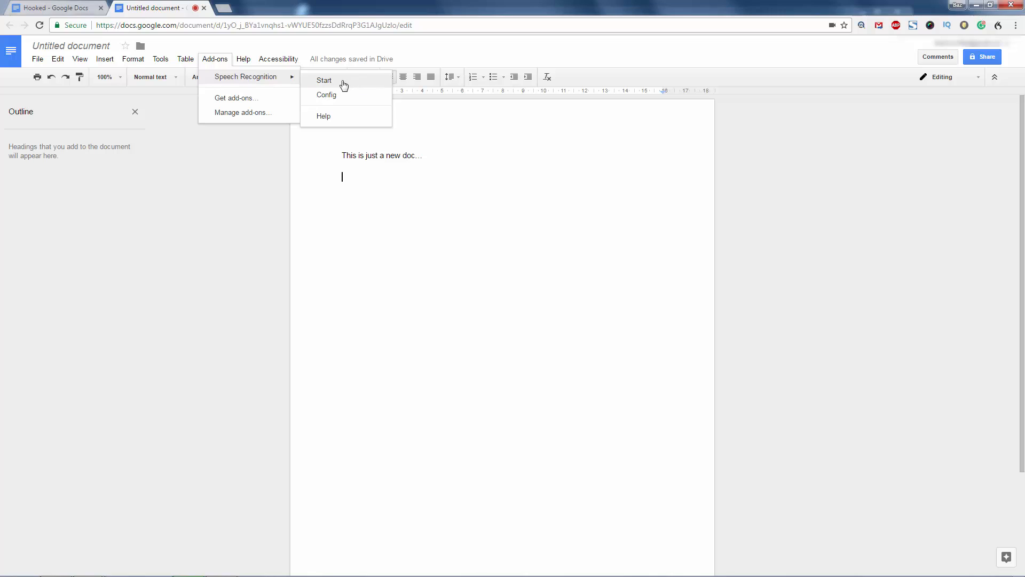
click(324, 81)
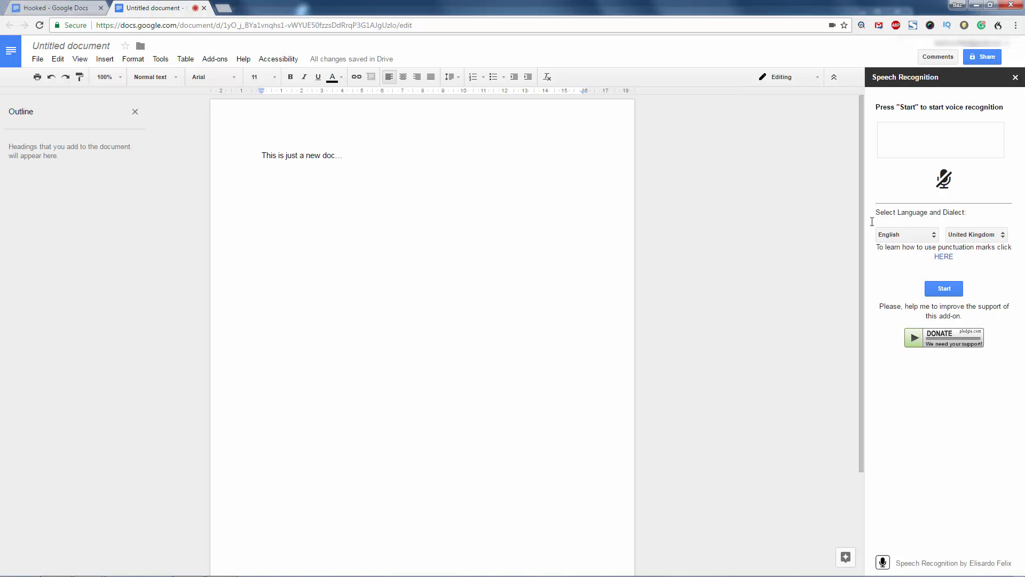
click(215, 59)
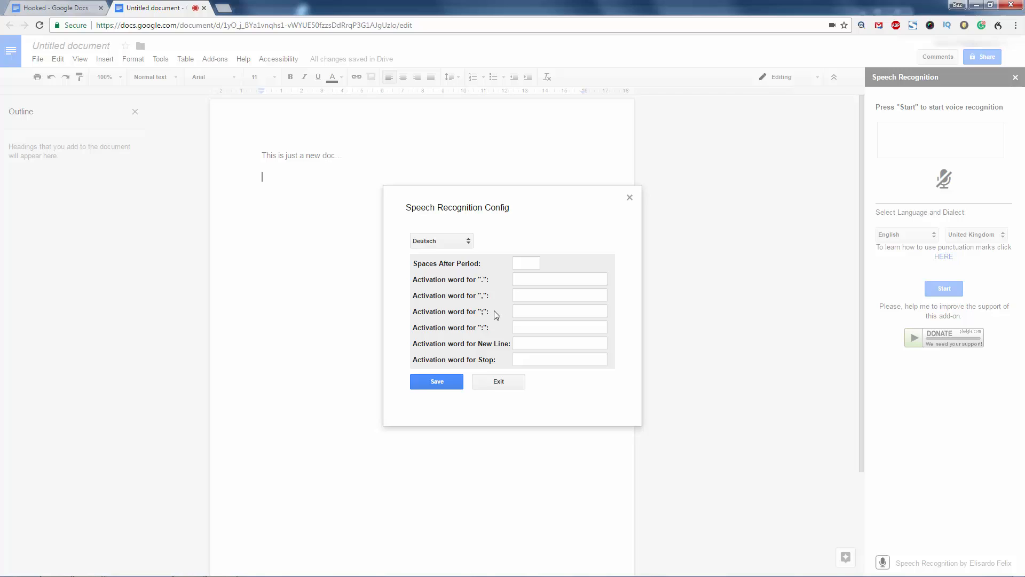
click(441, 240)
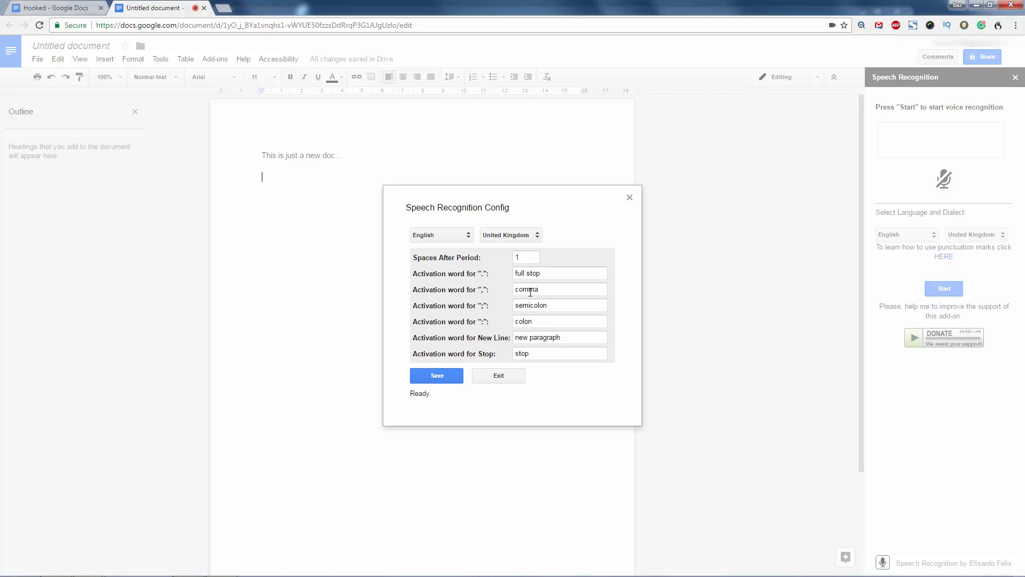
mouse_move(549, 268)
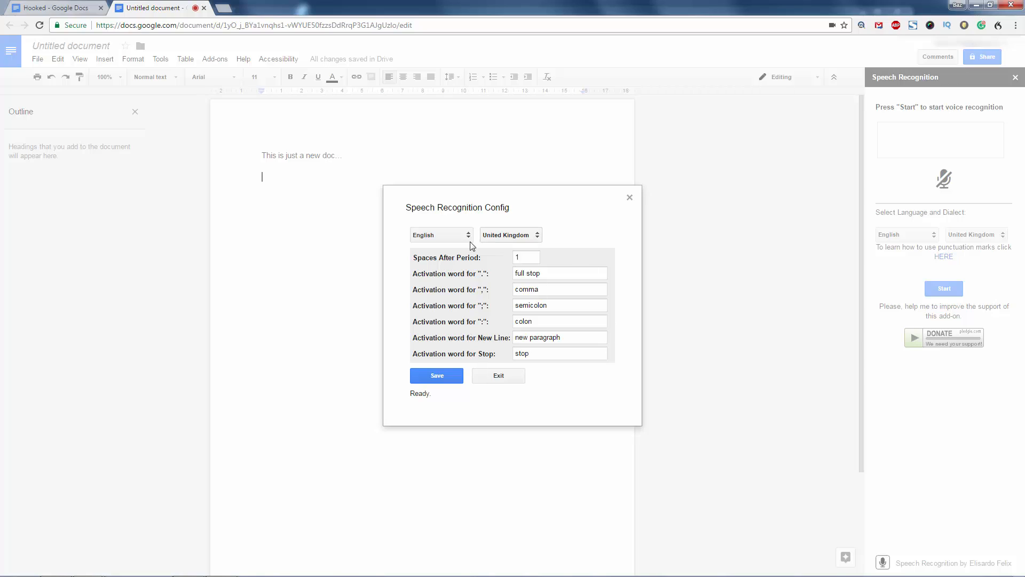
mouse_move(551, 349)
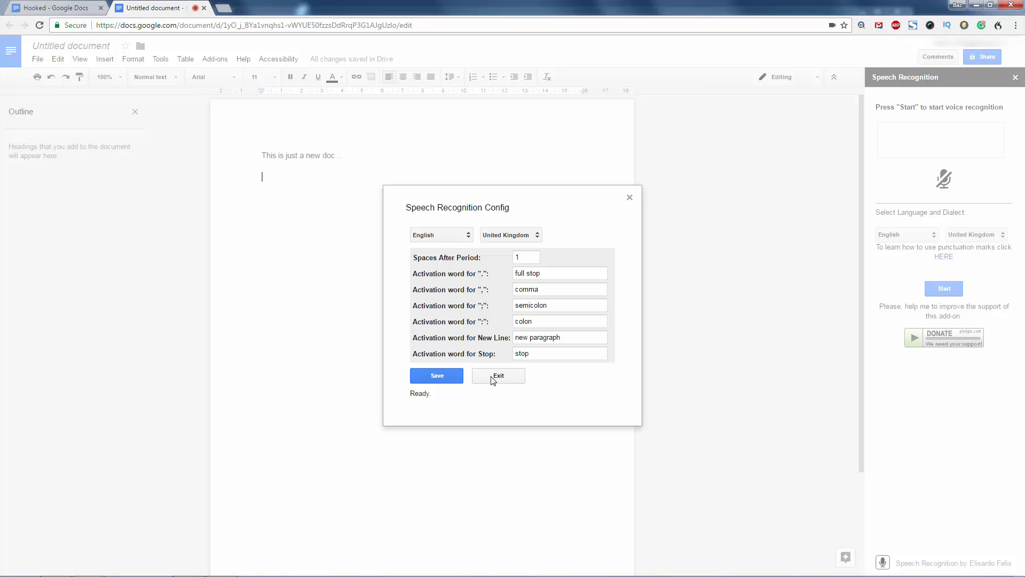
click(498, 375)
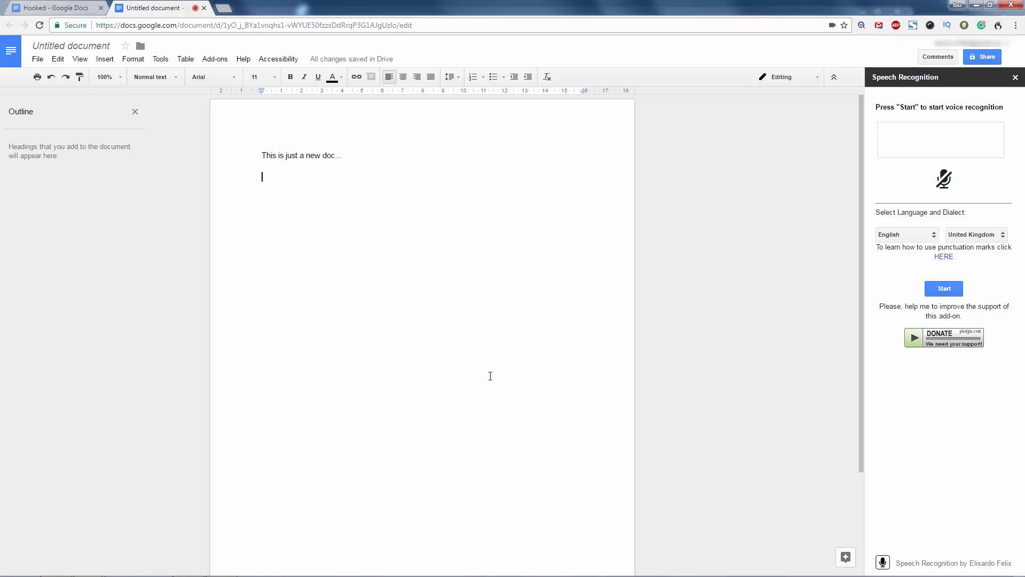
Start listening in the Speech Recognition sidebar and dictate the paragraphs about talking normally and slowly
click(943, 288)
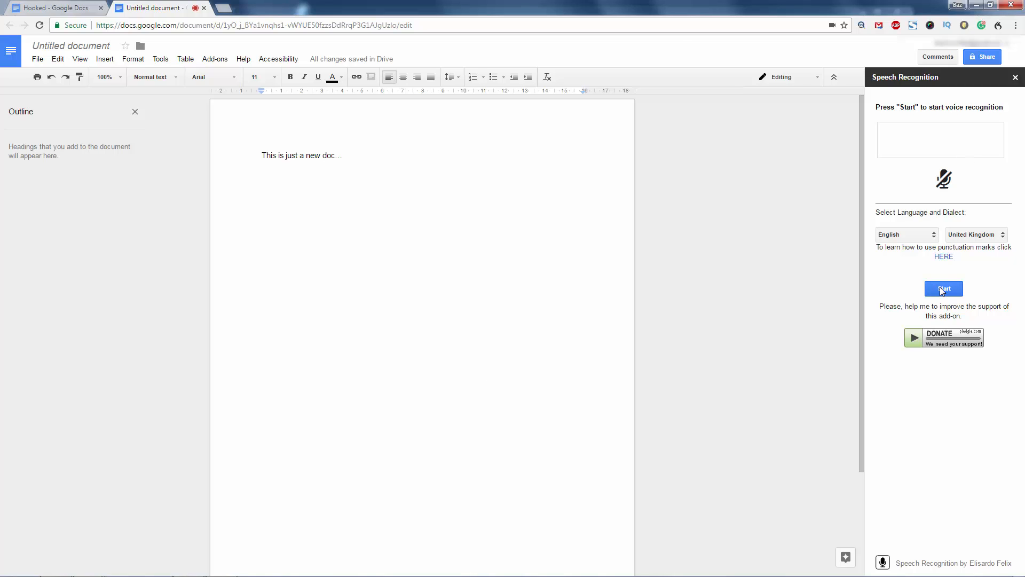
click(943, 289)
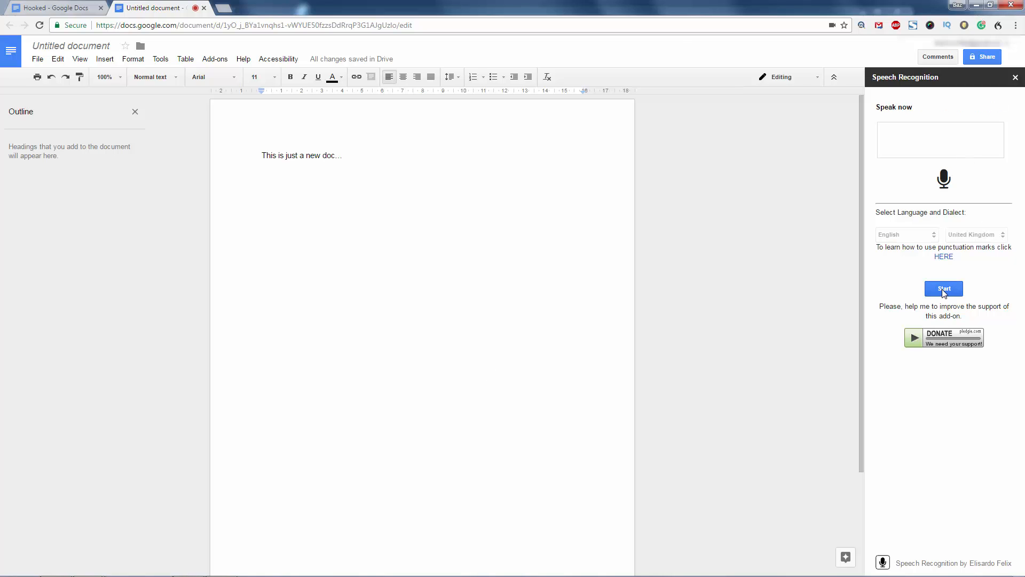
click(943, 289)
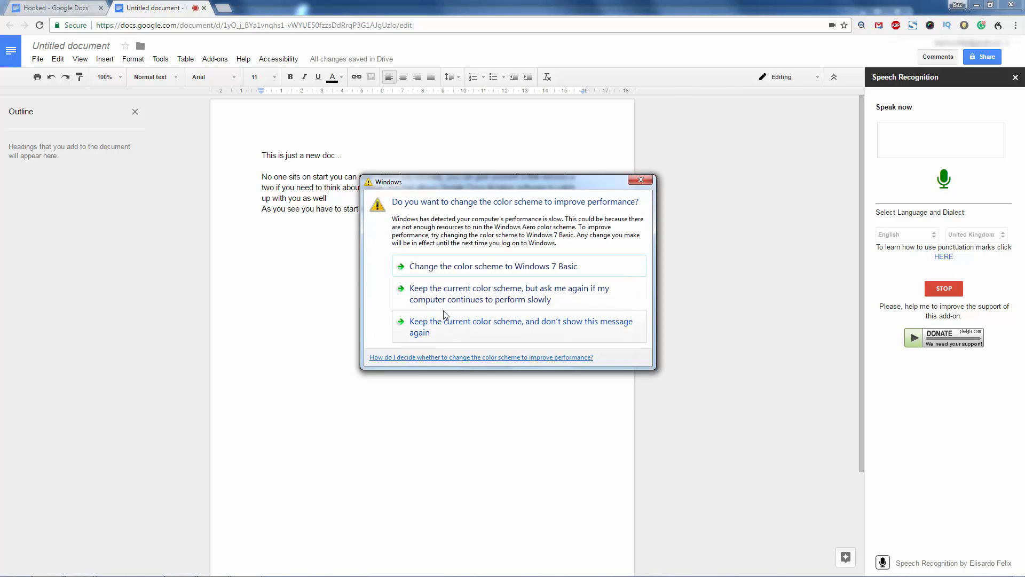
Keep the current Windows colour scheme and dictate the paragraph about writing blog posts and books quicker
click(641, 180)
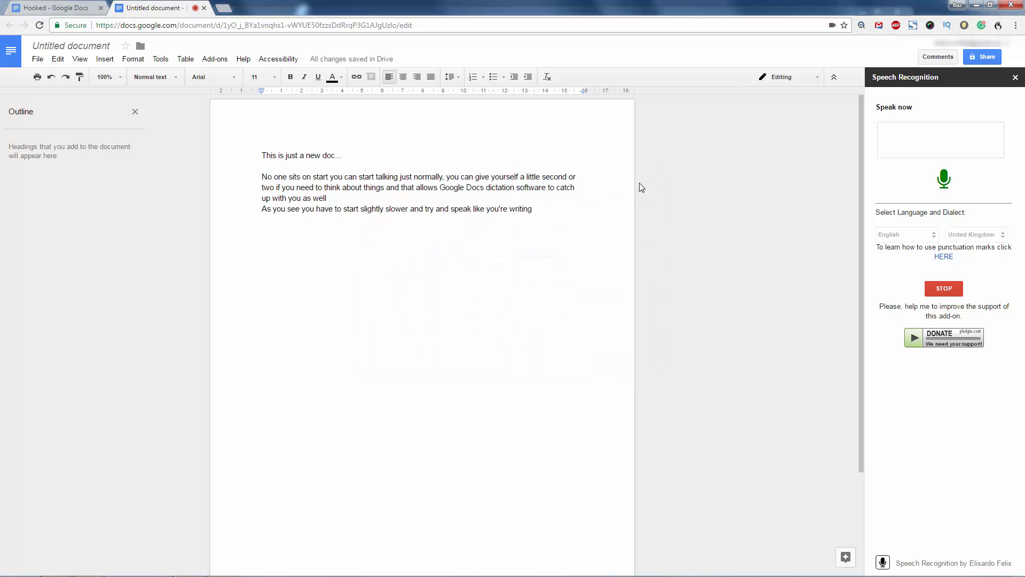
click(533, 210)
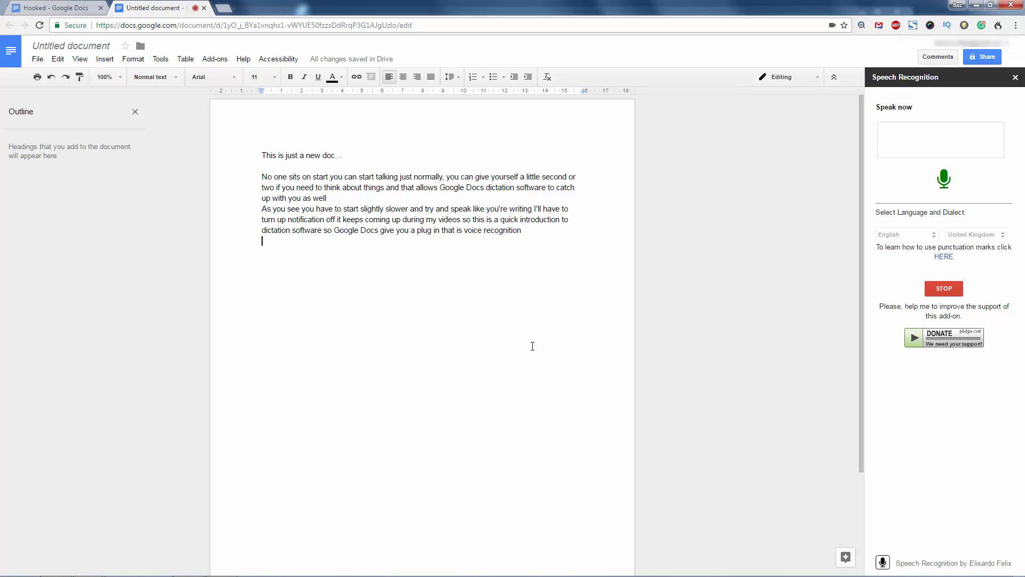
text(And you can see if it helps you write your blog posts and books quicker because it really has helped me)
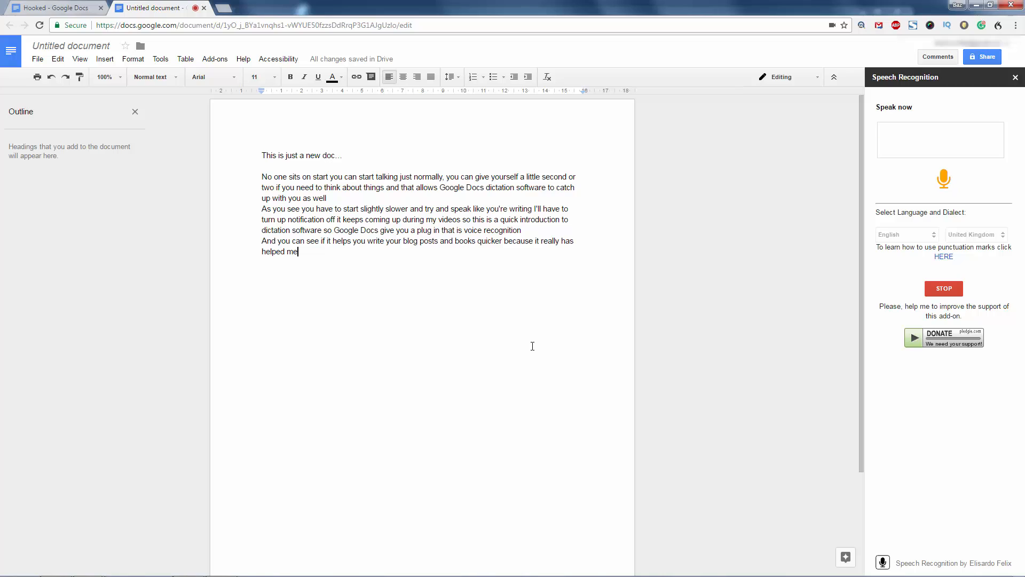